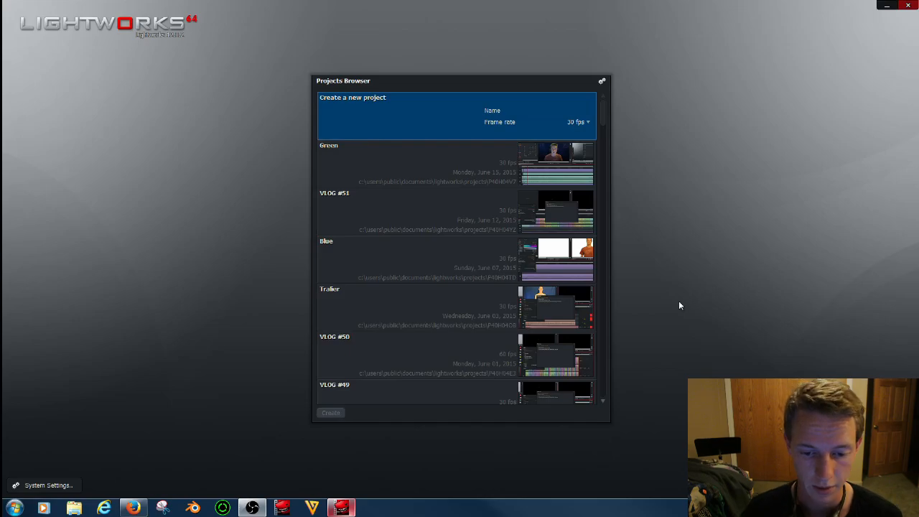
Name the new project 'over laying' and create it, opening the import browser.
{"action": "left_click", "coordinate": [560, 110]}
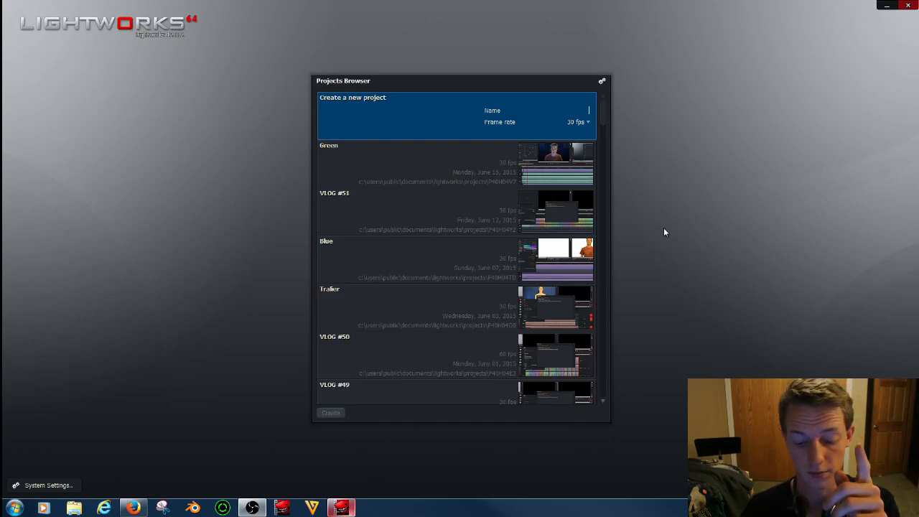
{"action": "mouse_move", "coordinate": [652, 208]}
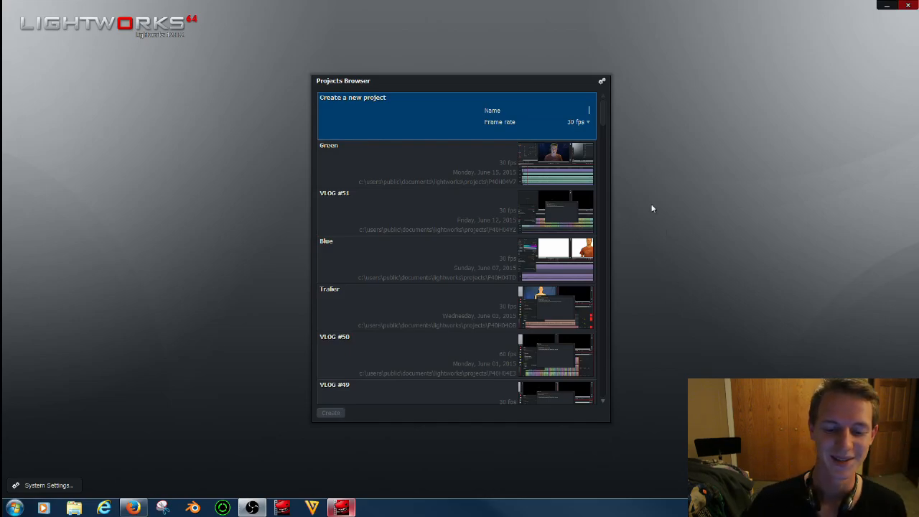
{"action": "mouse_move", "coordinate": [649, 198]}
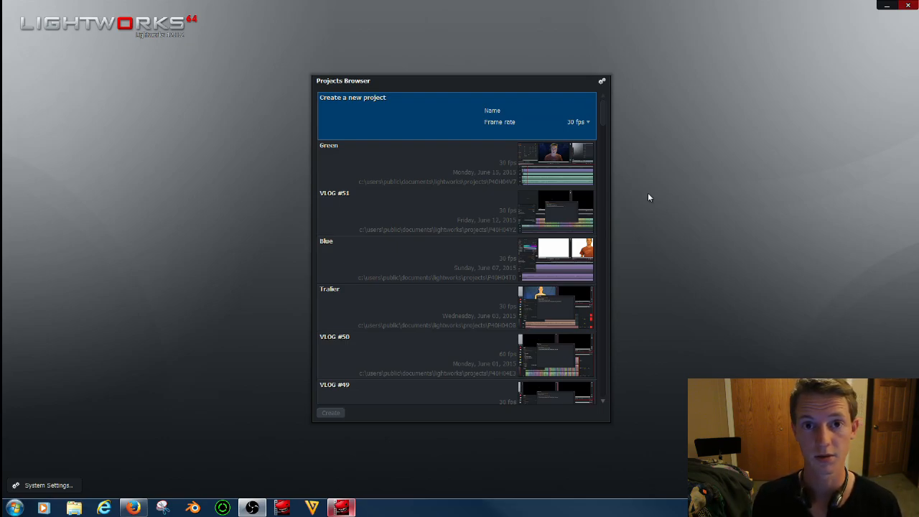
{"action": "left_click", "coordinate": [560, 111]}
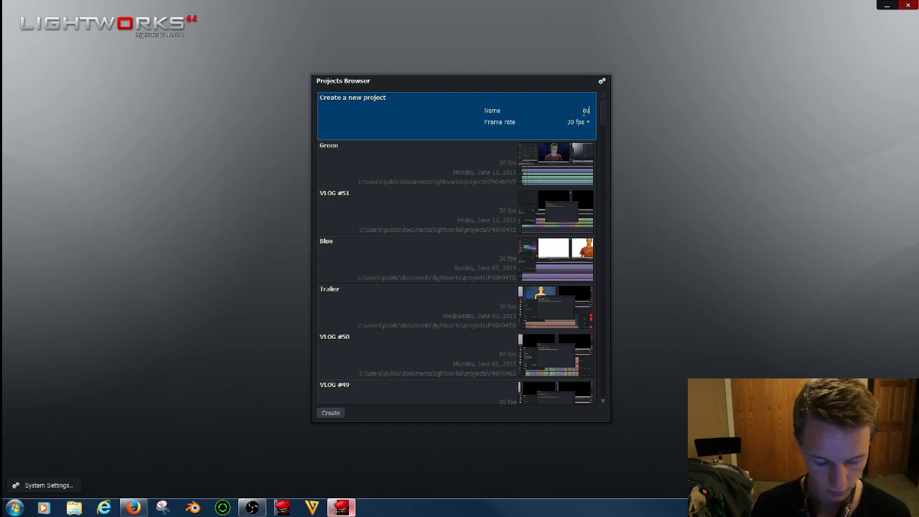
{"action": "type", "text": "over laying"}
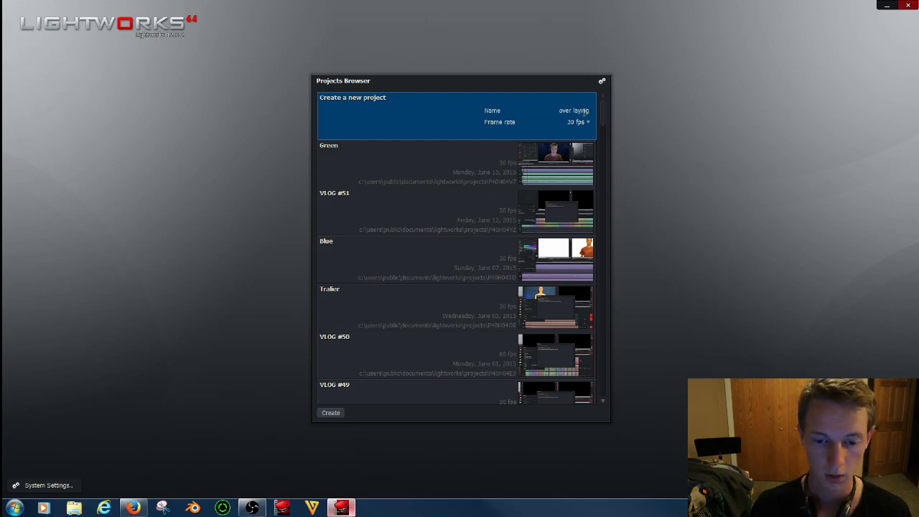
{"action": "left_click", "coordinate": [330, 412]}
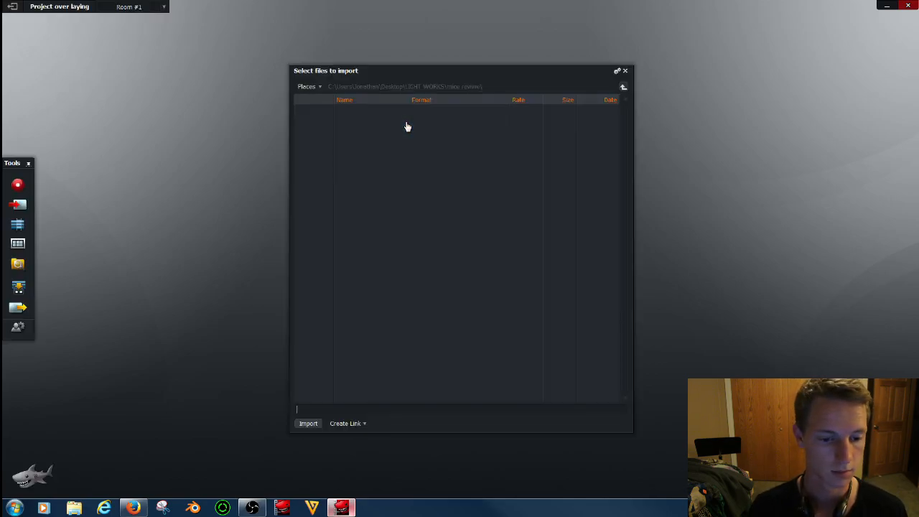
Browse into the VLOG #51 folder in the import file browser.
{"action": "left_click", "coordinate": [624, 86]}
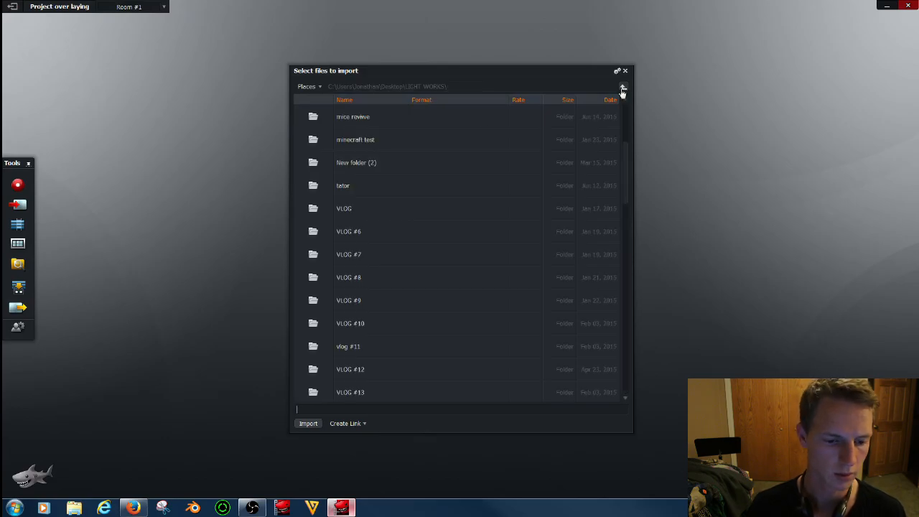
{"action": "scroll", "scroll_direction": "down", "scroll_amount": 3}
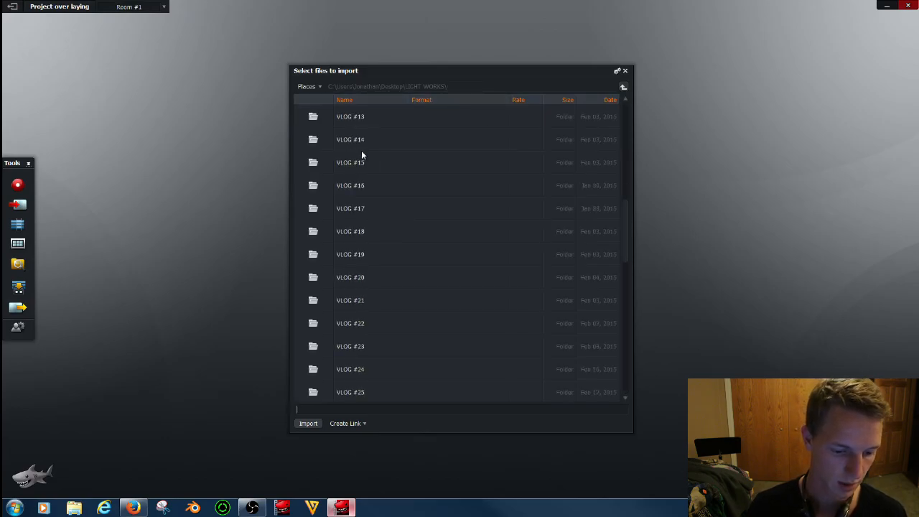
{"action": "scroll", "scroll_direction": "down", "scroll_amount": 3}
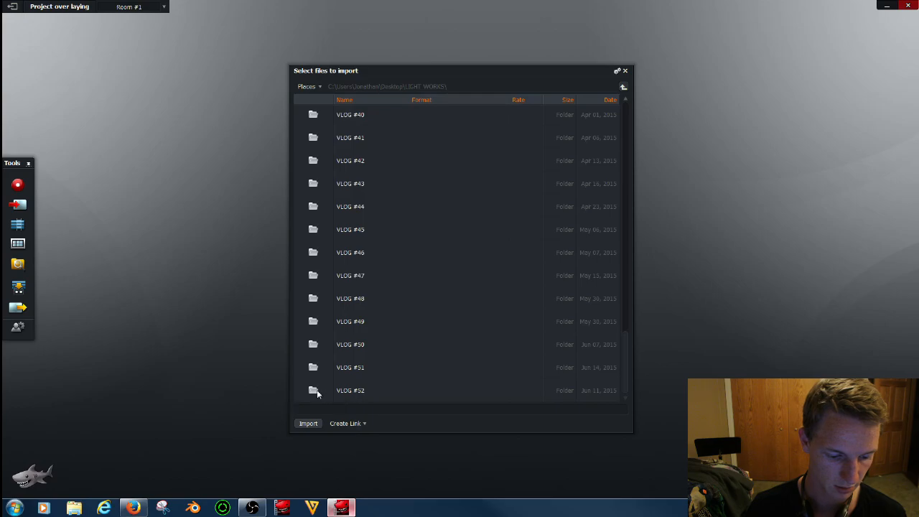
{"action": "double_click", "coordinate": [350, 368]}
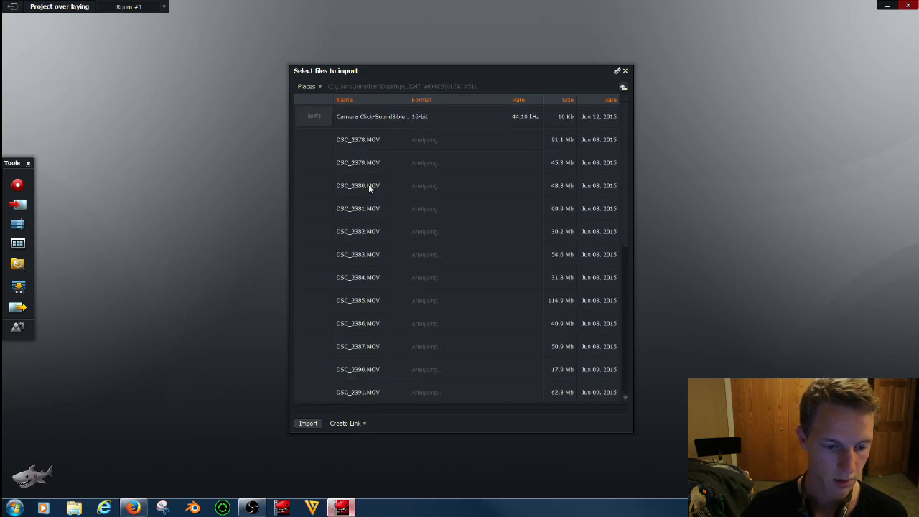
{"action": "scroll", "scroll_direction": "down", "scroll_amount": 3}
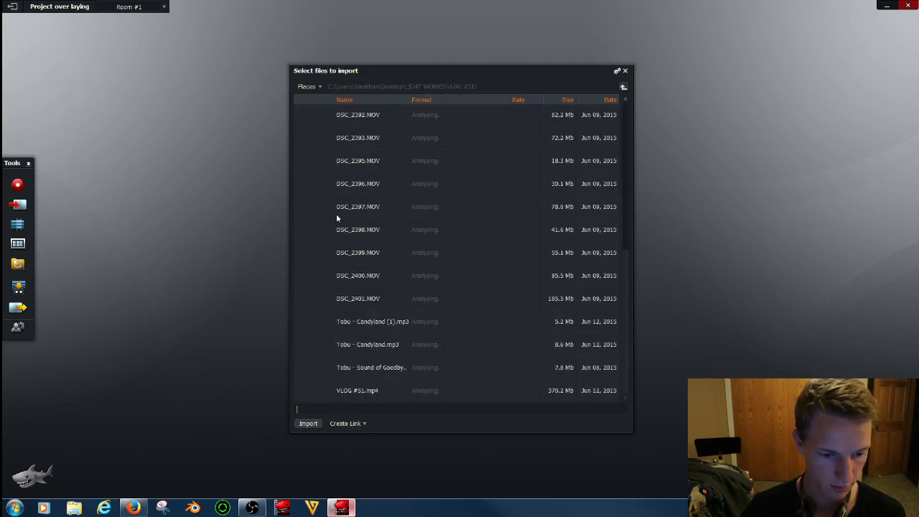
Import clips DSC_2397 and DSC_2398 together into the project.
{"action": "left_click", "coordinate": [358, 230]}
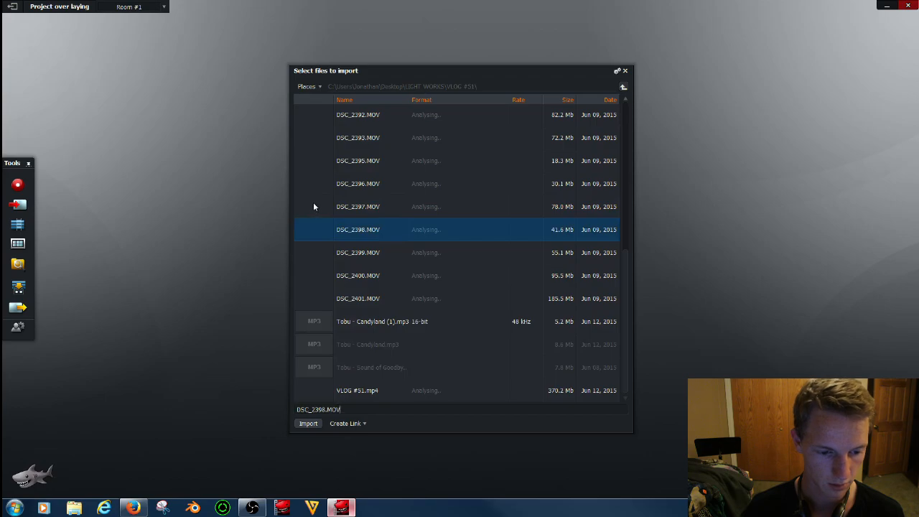
{"action": "left_click", "coordinate": [357, 206]}
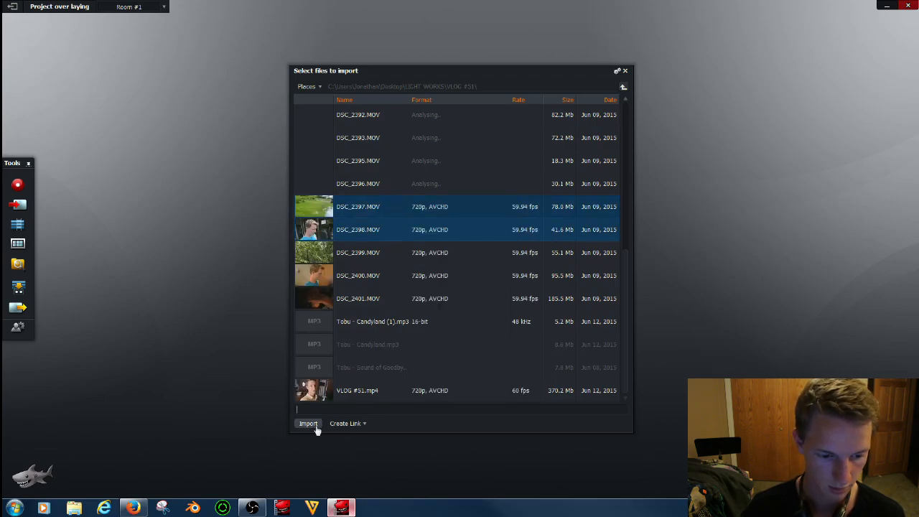
{"action": "left_click", "coordinate": [307, 423]}
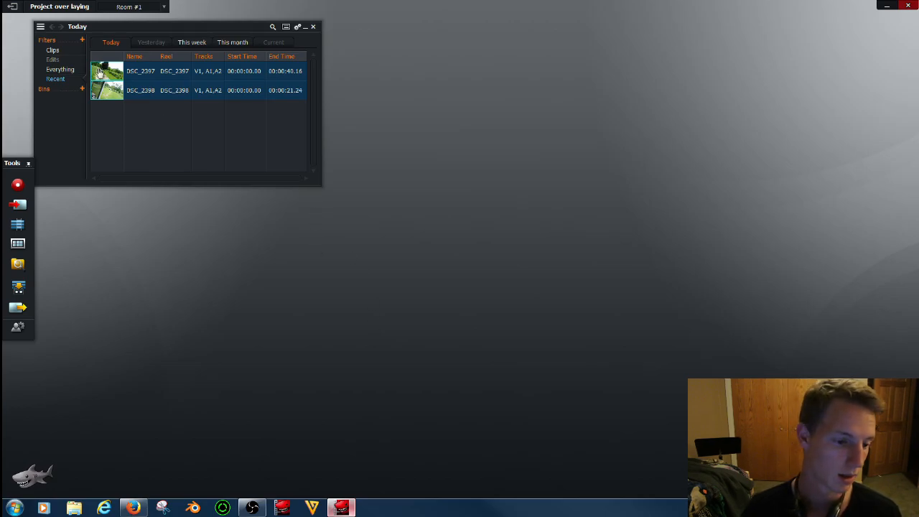
{"action": "mouse_move", "coordinate": [18, 227]}
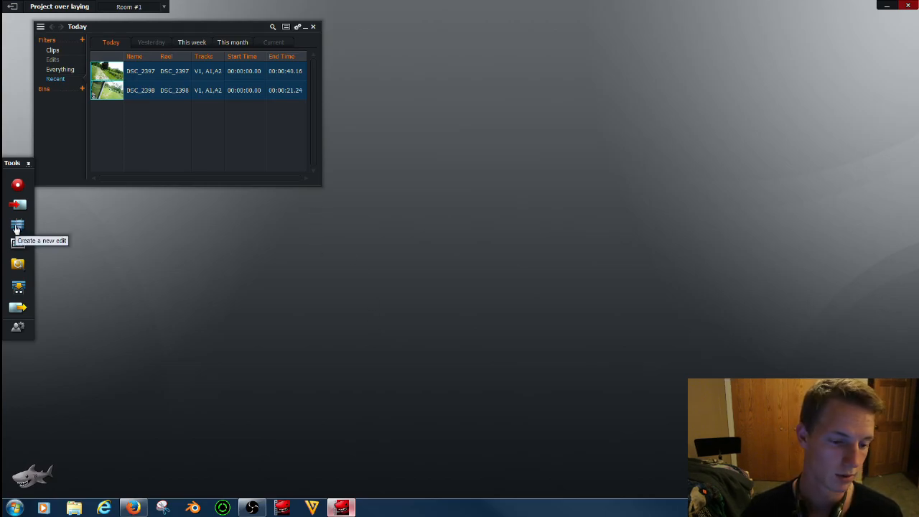
Create a new empty edit, Edit #1, from the Tools panel.
{"action": "left_click", "coordinate": [18, 227]}
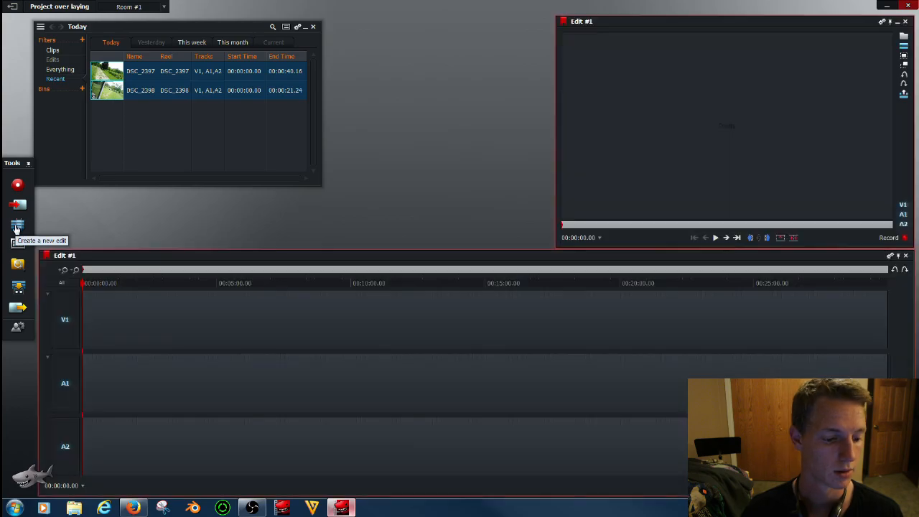
{"action": "mouse_move", "coordinate": [725, 238]}
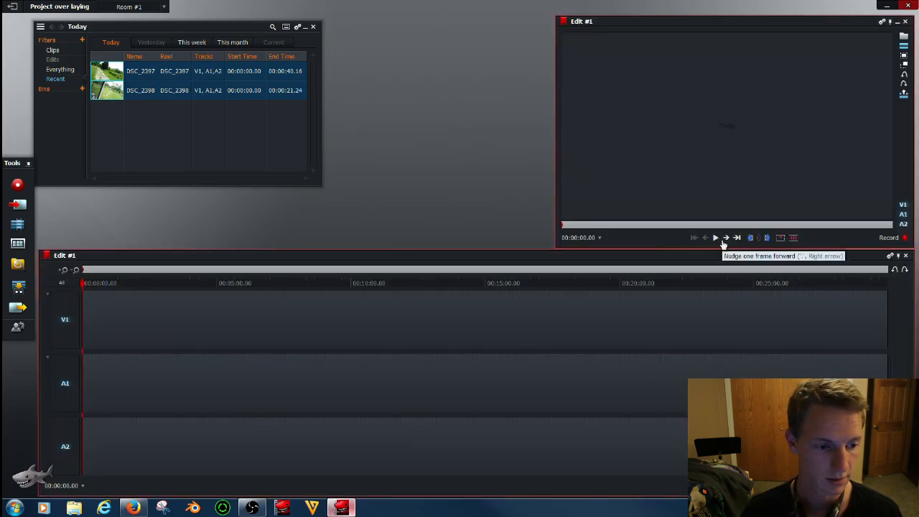
Load DSC_2397 into the source viewer and play through it to find the section to mark.
{"action": "double_click", "coordinate": [107, 78]}
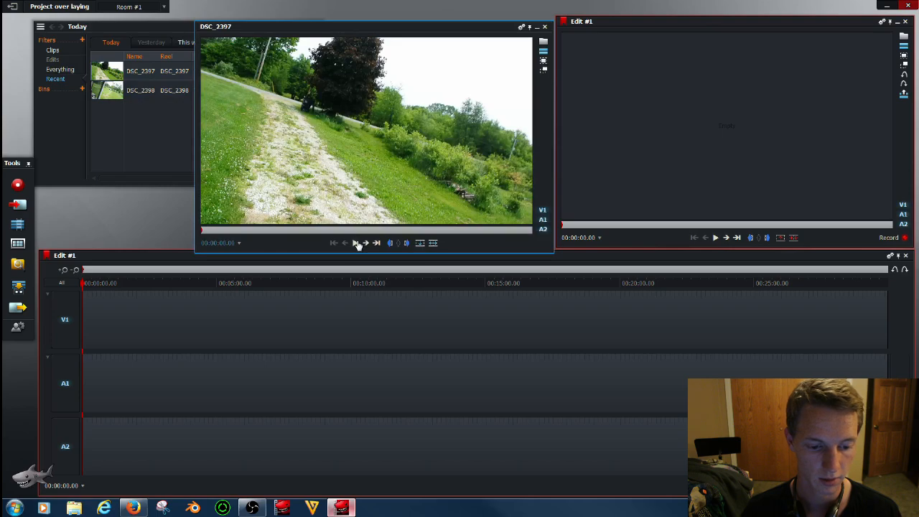
{"action": "left_click", "coordinate": [356, 243]}
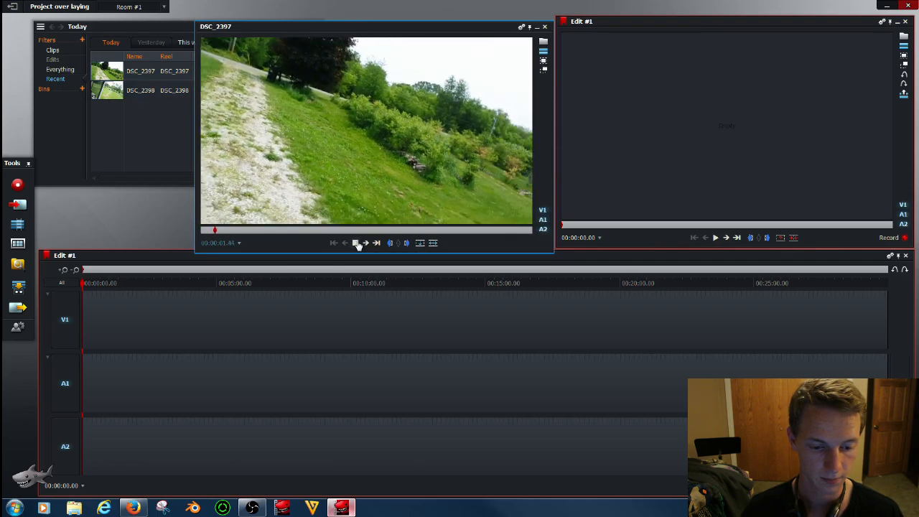
{"action": "left_click", "coordinate": [356, 243]}
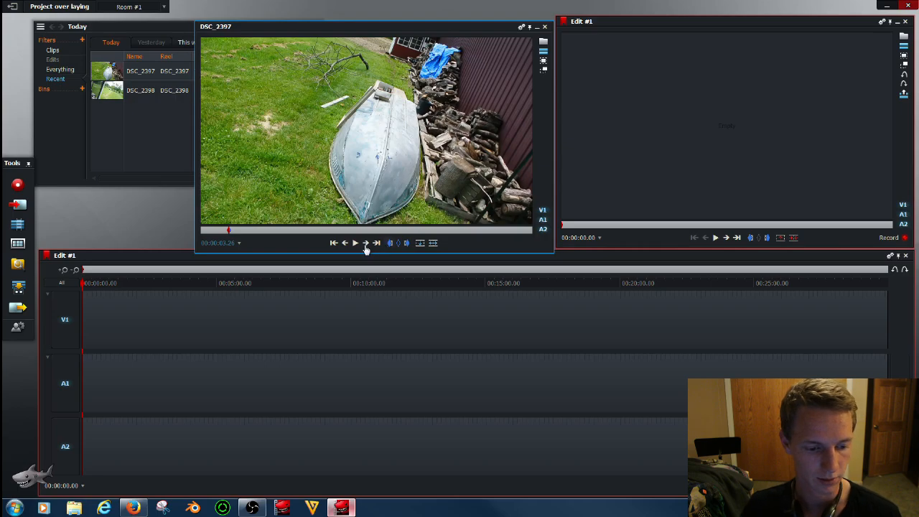
{"action": "mouse_move", "coordinate": [391, 242]}
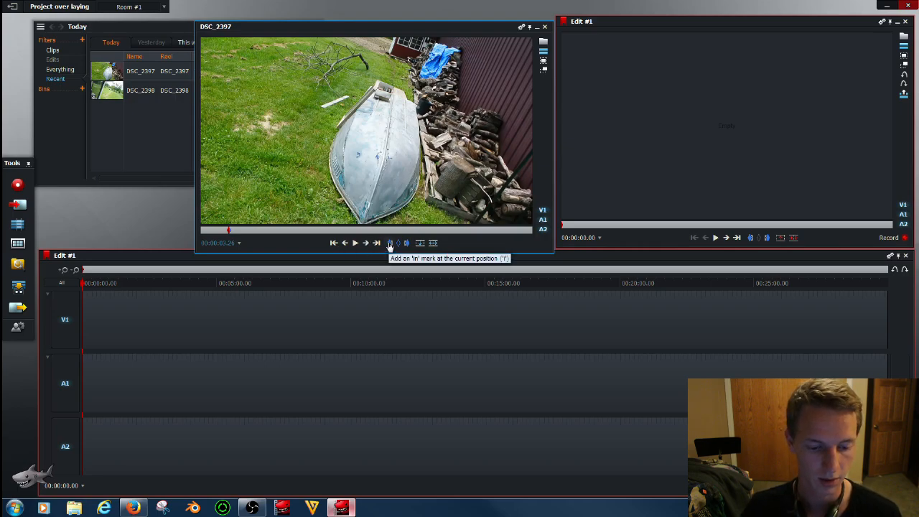
{"action": "mouse_move", "coordinate": [355, 242]}
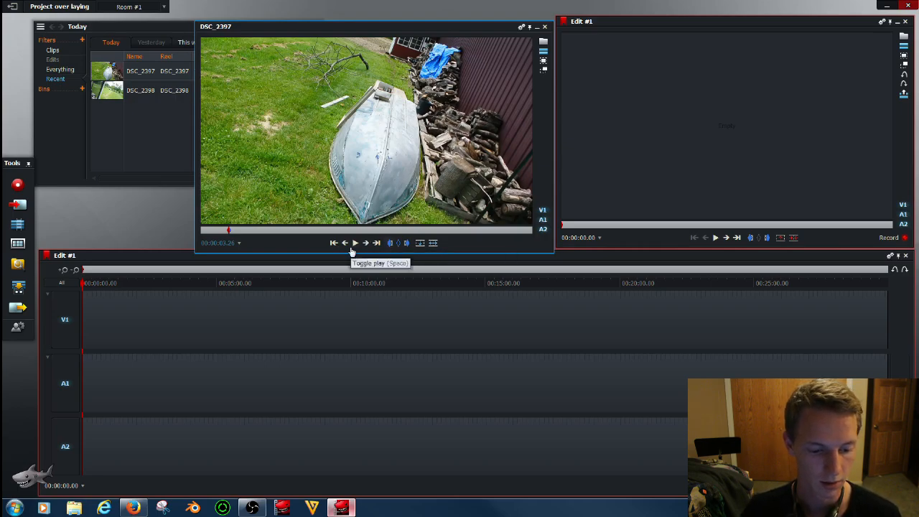
{"action": "left_click", "coordinate": [355, 243]}
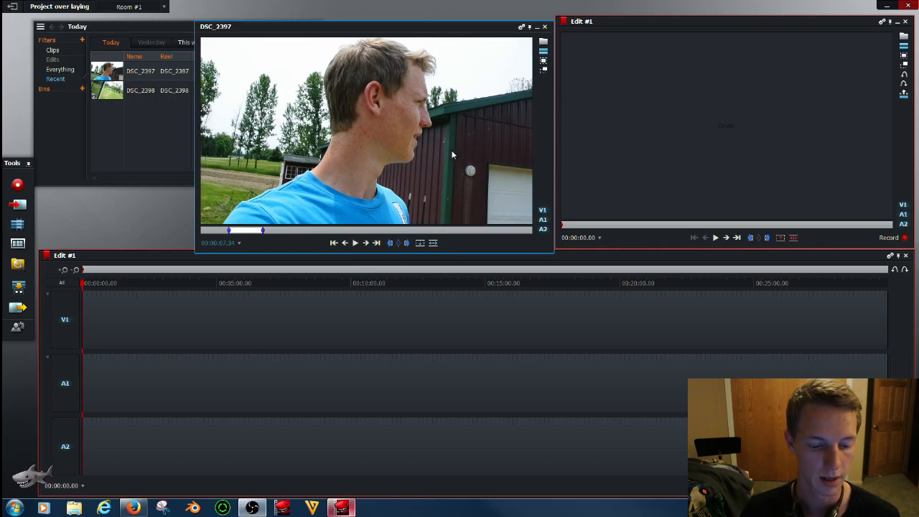
{"action": "mouse_move", "coordinate": [350, 244]}
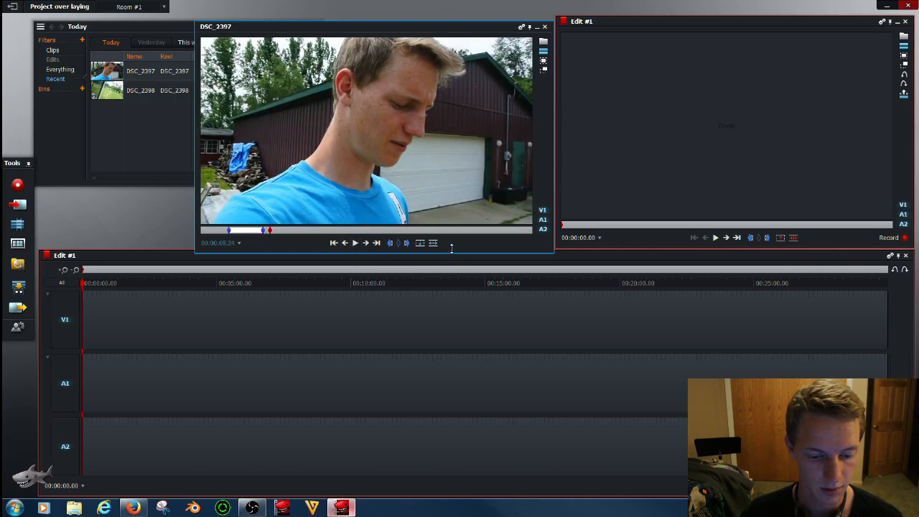
{"action": "mouse_move", "coordinate": [433, 243]}
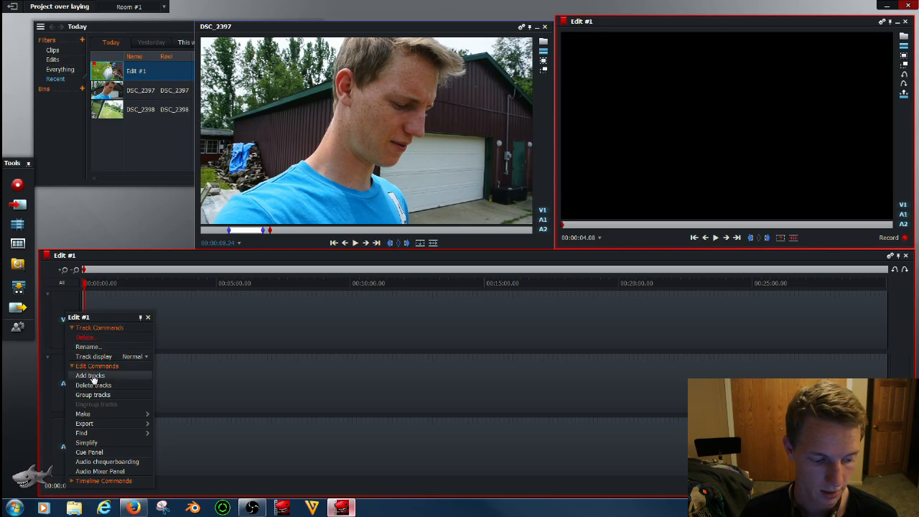
Add a new video track located before V1 so the edit has V1 and V2.
{"action": "left_click", "coordinate": [89, 374]}
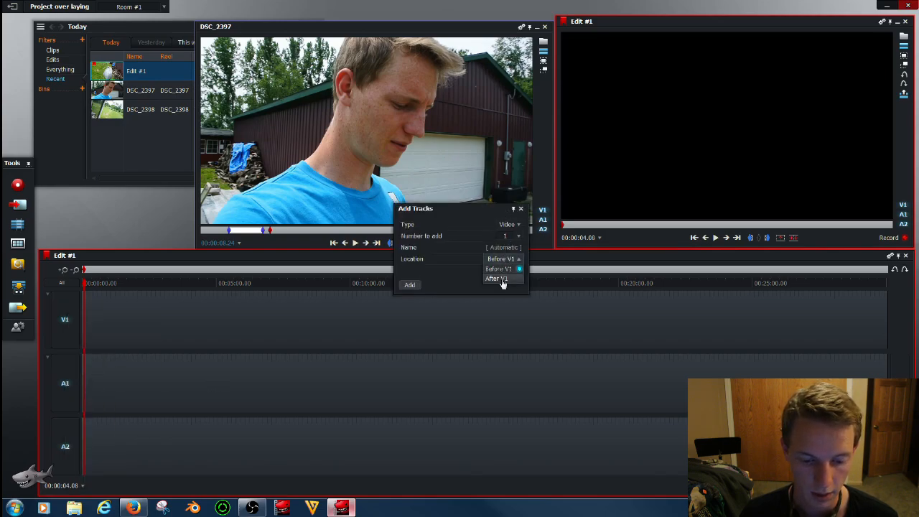
{"action": "left_click", "coordinate": [500, 268]}
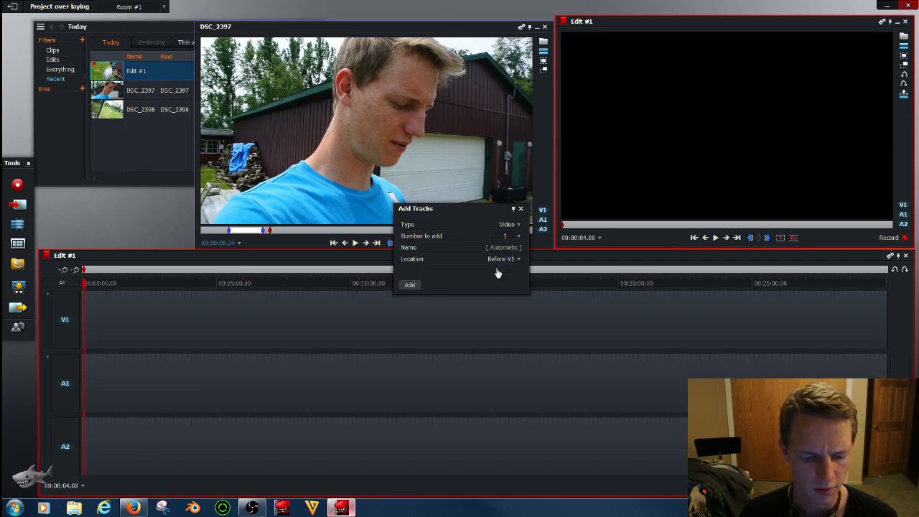
{"action": "left_click", "coordinate": [409, 284]}
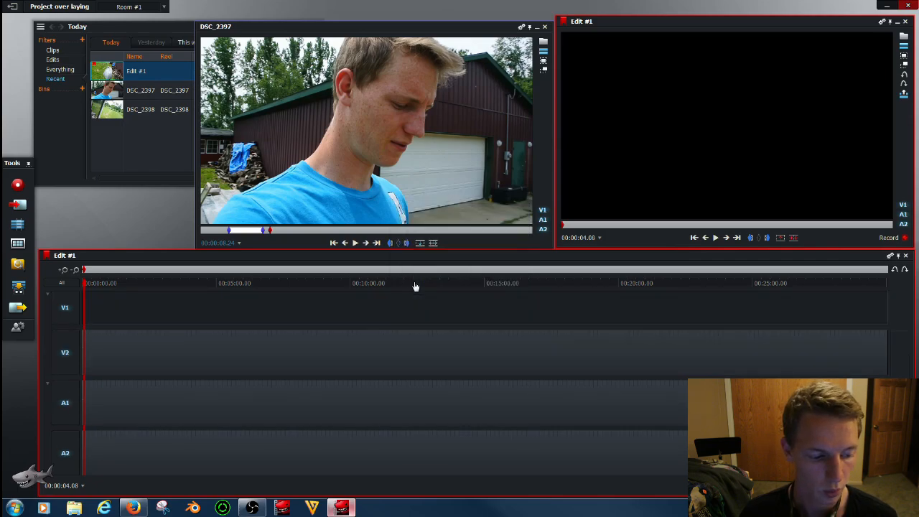
{"action": "mouse_move", "coordinate": [219, 354]}
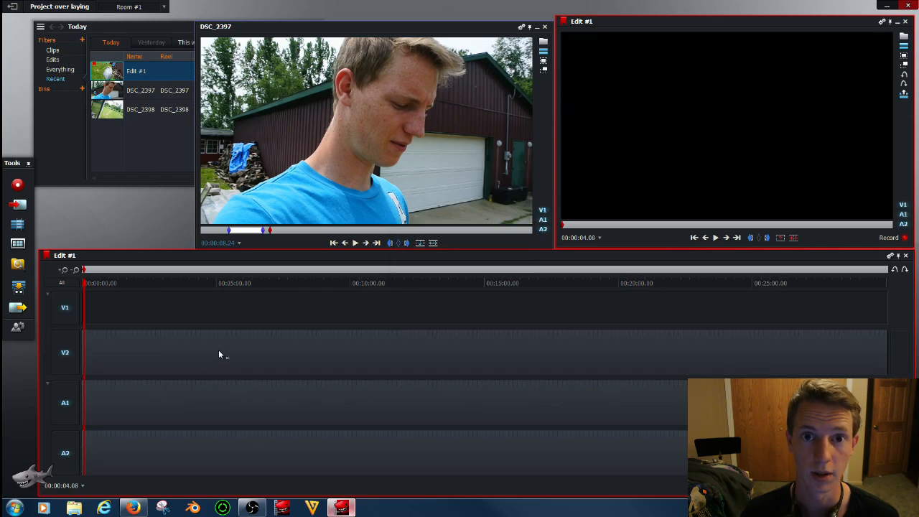
{"action": "mouse_move", "coordinate": [79, 314]}
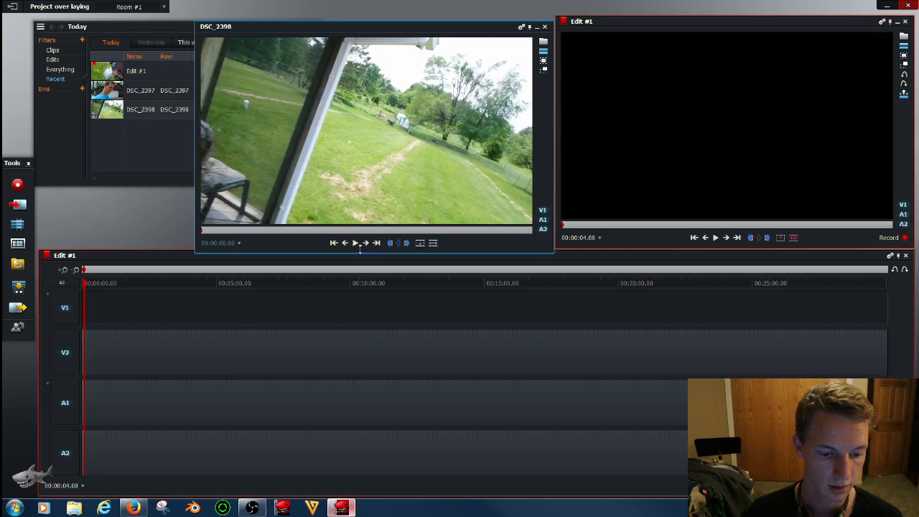
Play DSC_2398 in the source viewer and stop on the frame chosen for the marked section.
{"action": "left_click", "coordinate": [356, 243]}
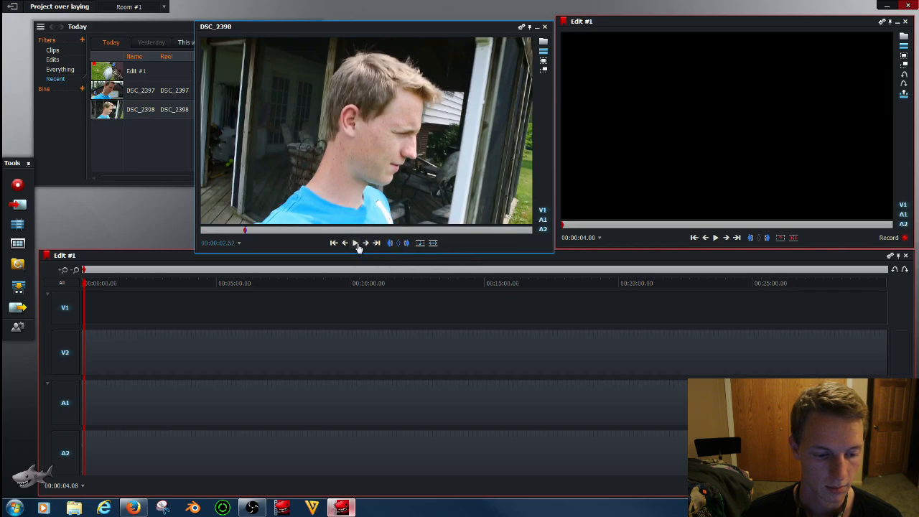
{"action": "left_click", "coordinate": [355, 243]}
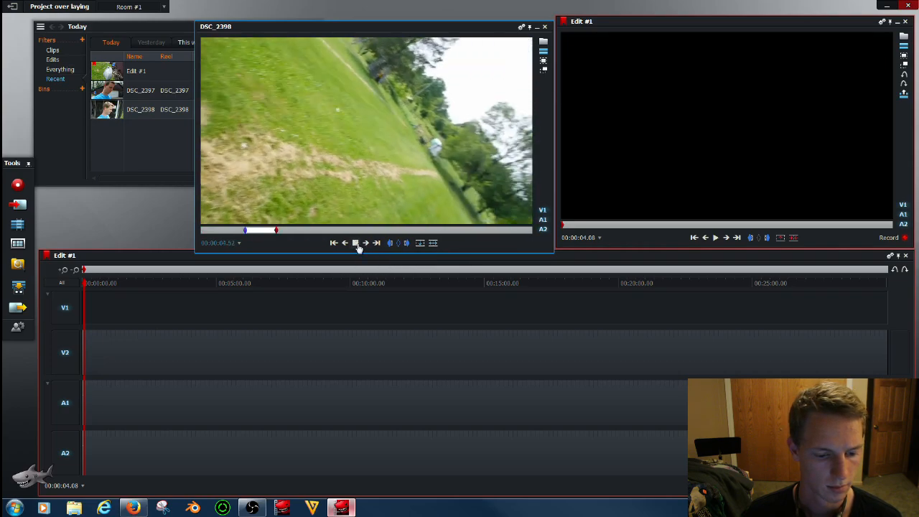
{"action": "left_click", "coordinate": [356, 243]}
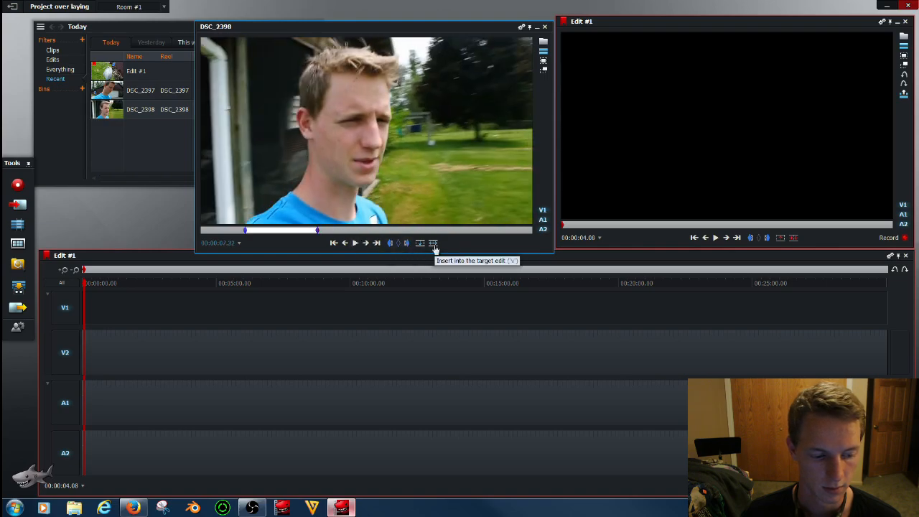
{"action": "mouse_move", "coordinate": [256, 250]}
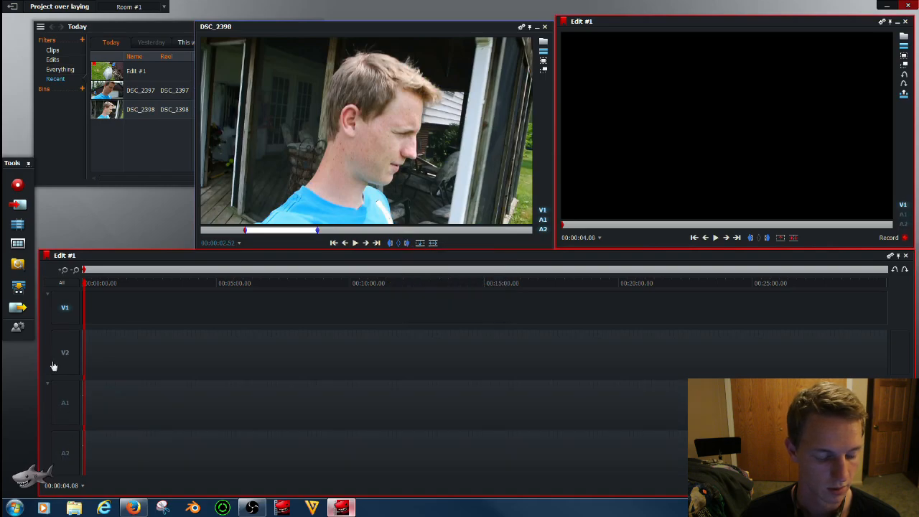
{"action": "mouse_move", "coordinate": [433, 218]}
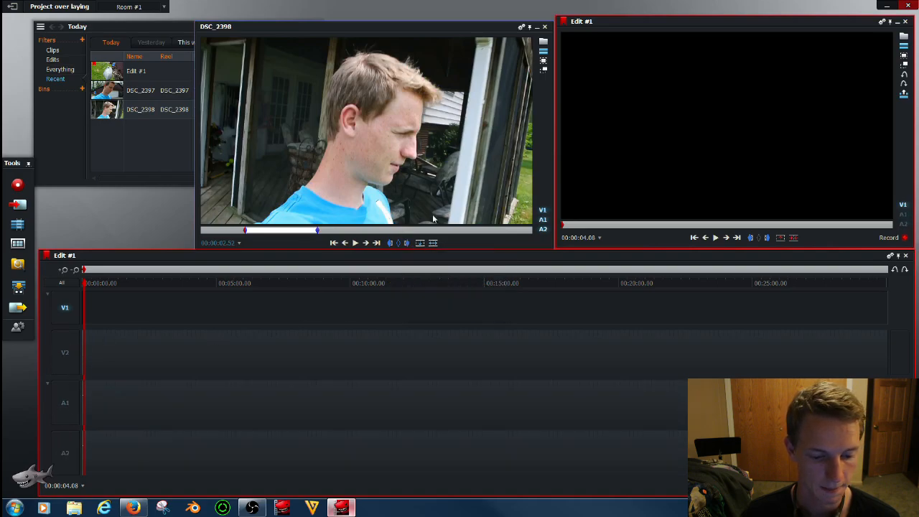
{"action": "mouse_move", "coordinate": [434, 243]}
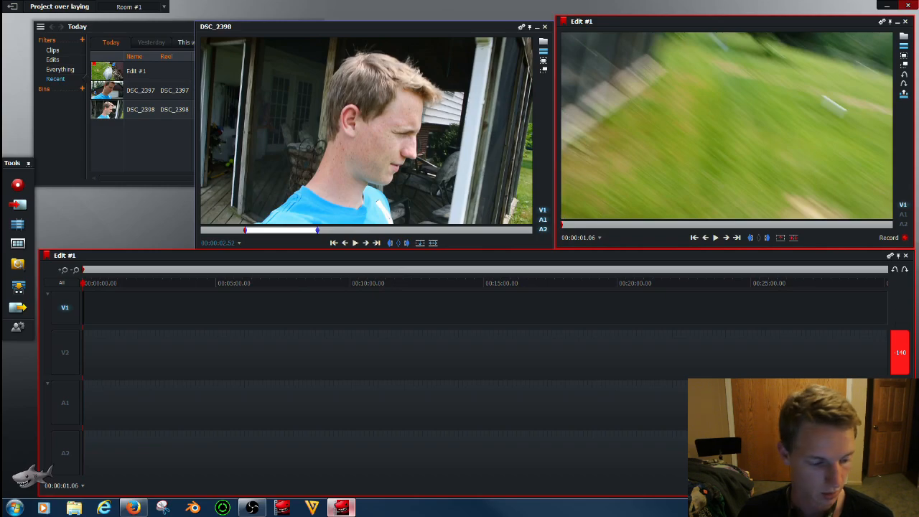
{"action": "mouse_move", "coordinate": [78, 451]}
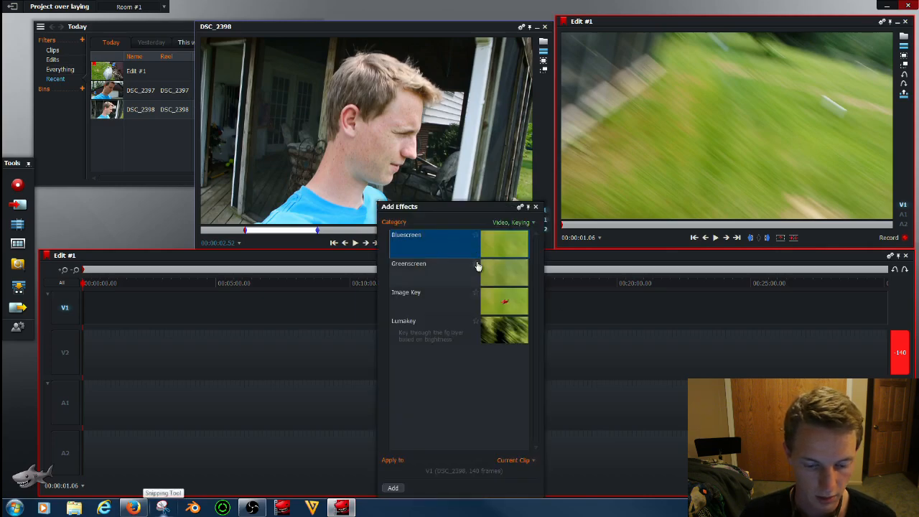
Add a DVE effect from the DVE category to the DSC_2398 clip on V1.
{"action": "left_click", "coordinate": [511, 221]}
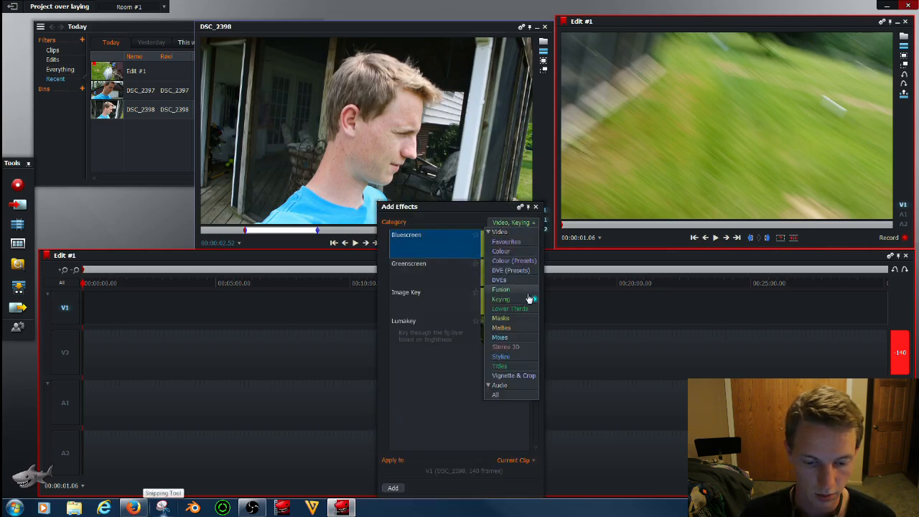
{"action": "left_click", "coordinate": [500, 280]}
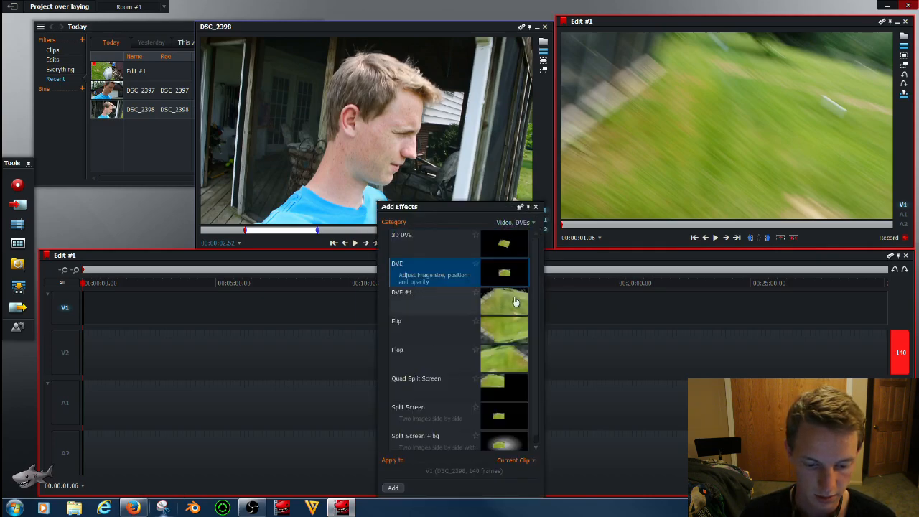
{"action": "mouse_move", "coordinate": [427, 275]}
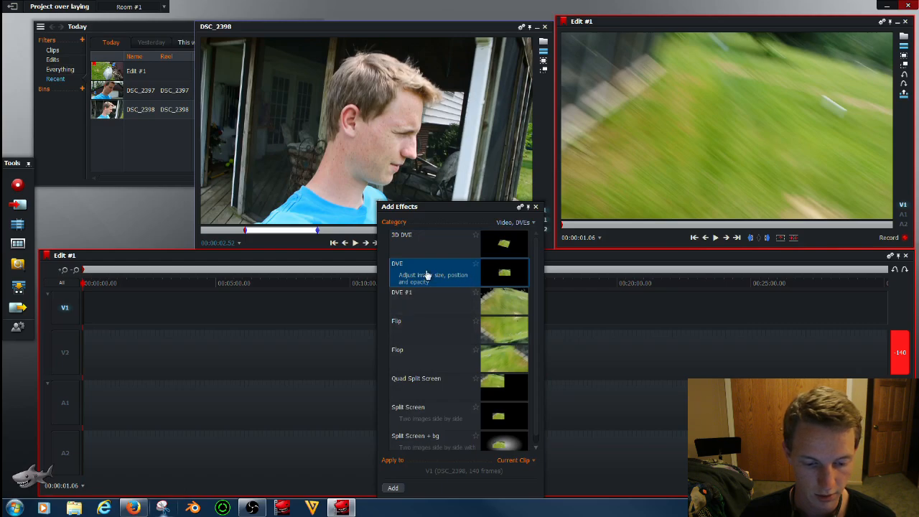
{"action": "mouse_move", "coordinate": [439, 300]}
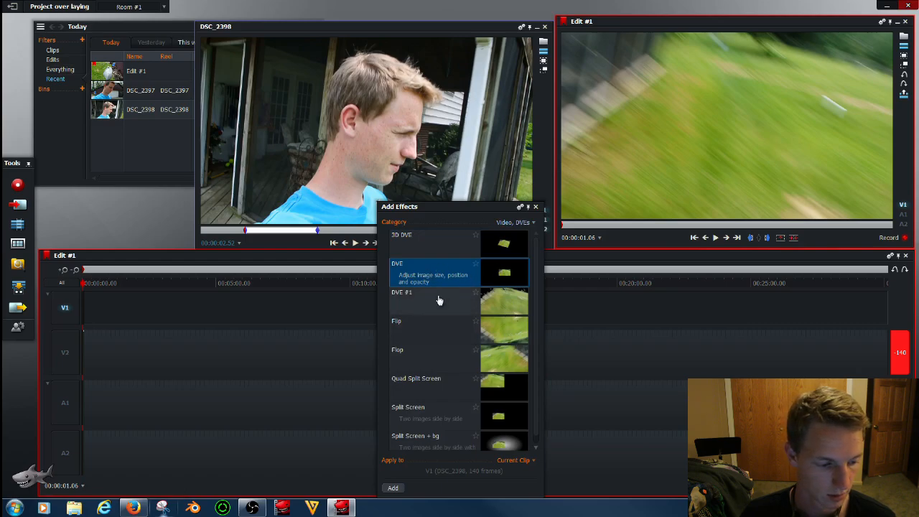
{"action": "left_click", "coordinate": [64, 270]}
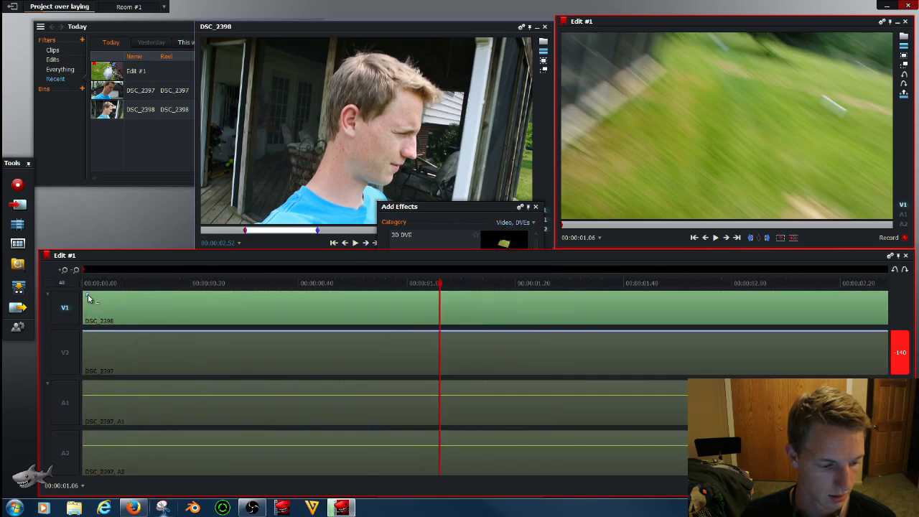
Show the DVE effect's settings for the V1 clip.
{"action": "right_click", "coordinate": [93, 308]}
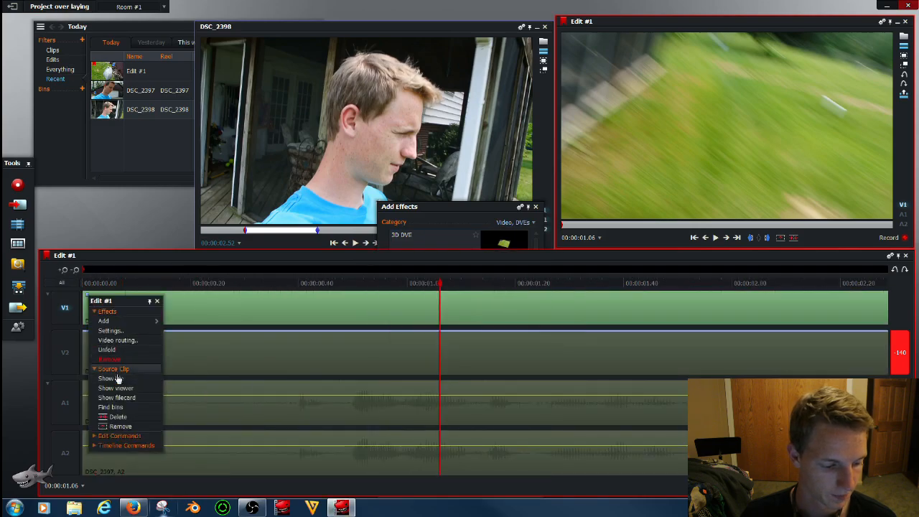
{"action": "left_click", "coordinate": [107, 310]}
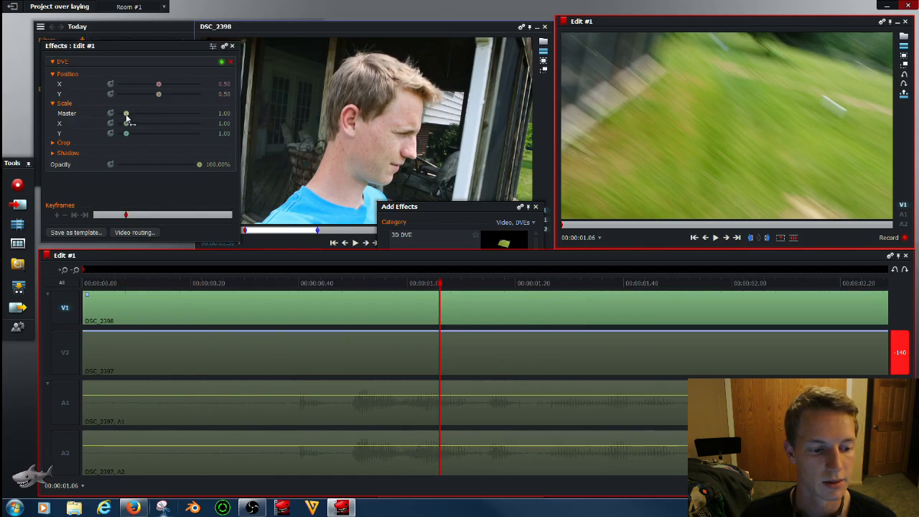
Lower the DVE Scale Master so the DSC_2398 picture becomes a small inset.
{"action": "left_click_drag", "start_coordinate": [126, 113], "coordinate": [123, 113]}
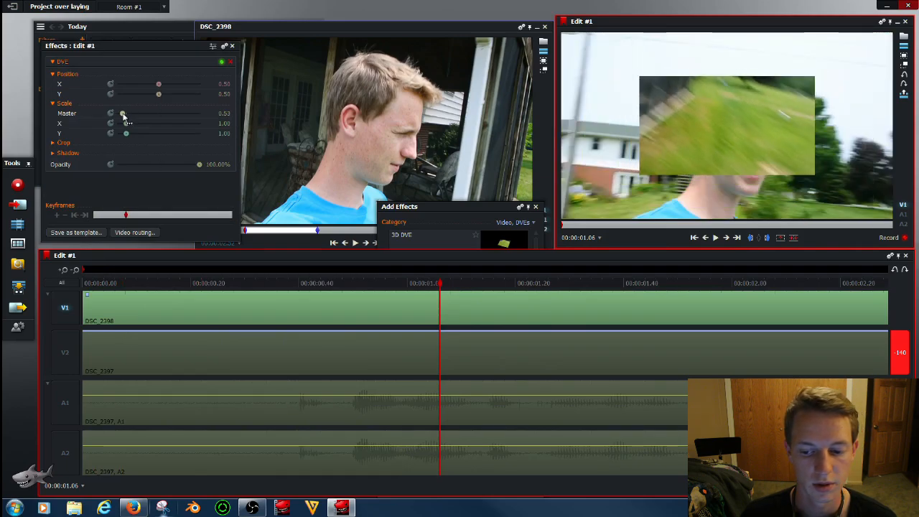
{"action": "left_click_drag", "start_coordinate": [124, 114], "coordinate": [121, 114]}
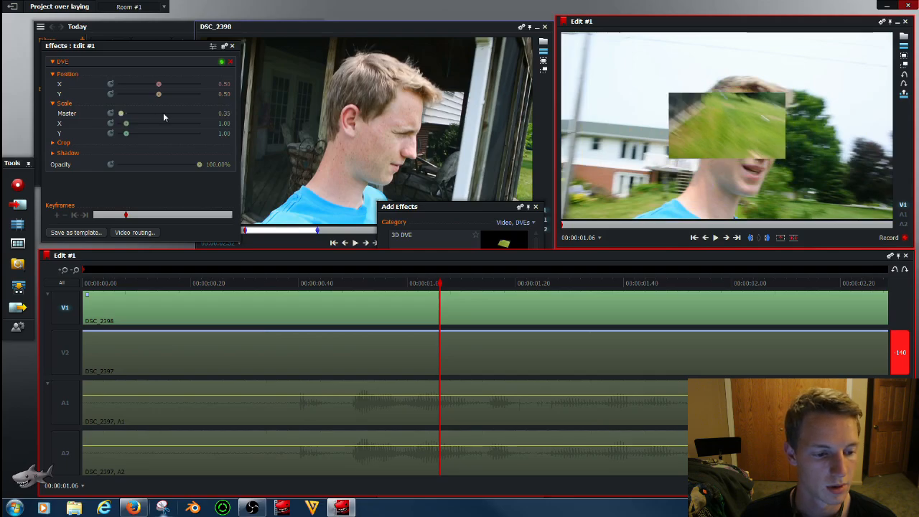
Adjust Position X and Y to settle the inset in the lower-right corner over V2.
{"action": "left_click_drag", "start_coordinate": [157, 83], "coordinate": [144, 84]}
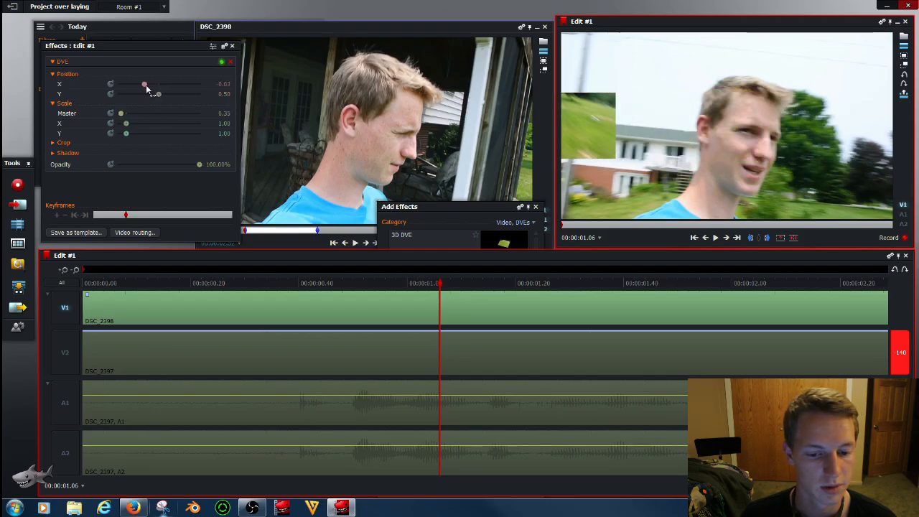
{"action": "left_click_drag", "start_coordinate": [144, 84], "coordinate": [153, 83]}
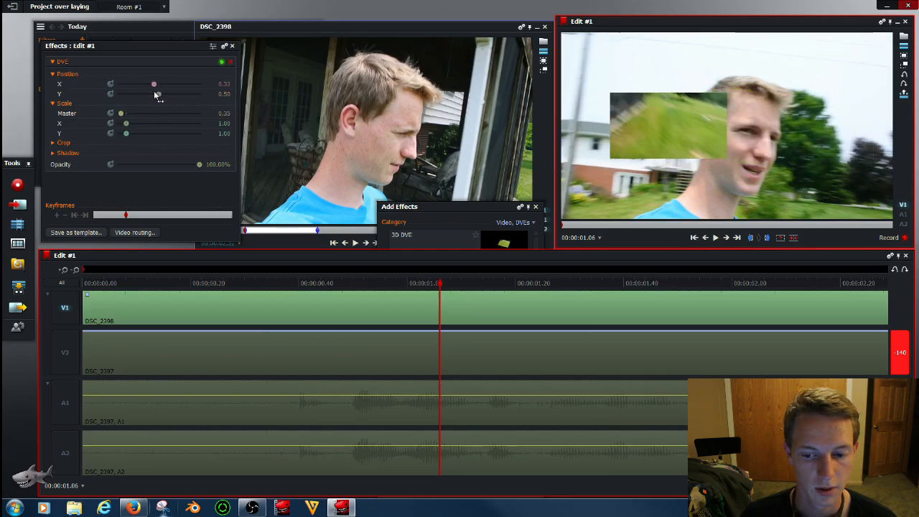
{"action": "left_click_drag", "start_coordinate": [154, 84], "coordinate": [166, 83]}
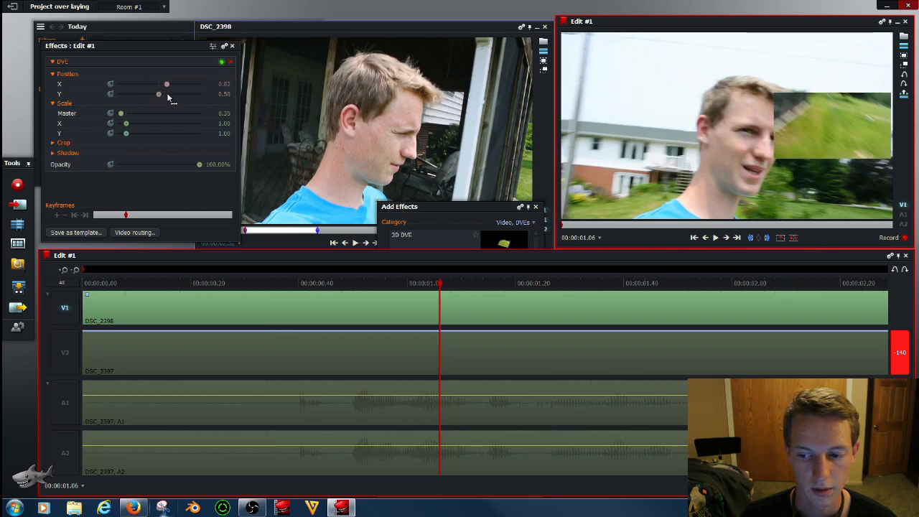
{"action": "left_click_drag", "start_coordinate": [166, 83], "coordinate": [169, 84]}
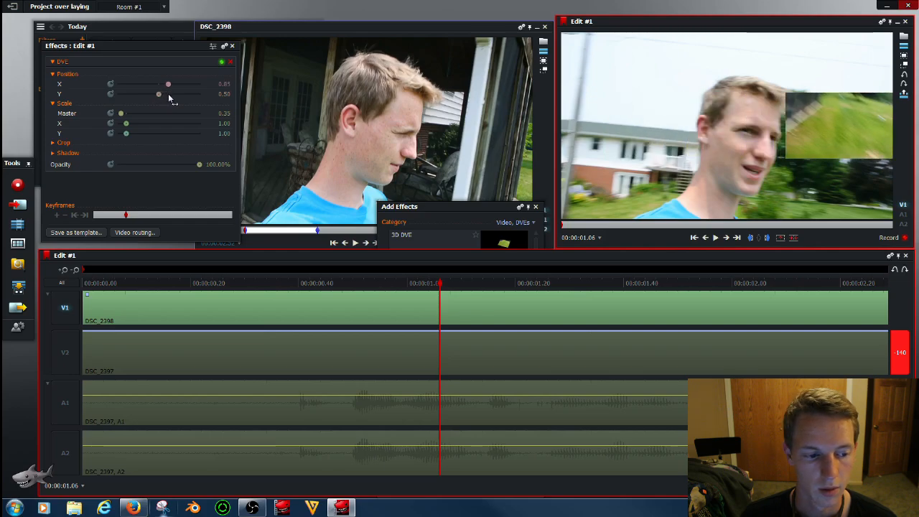
{"action": "left_click_drag", "start_coordinate": [158, 95], "coordinate": [152, 94]}
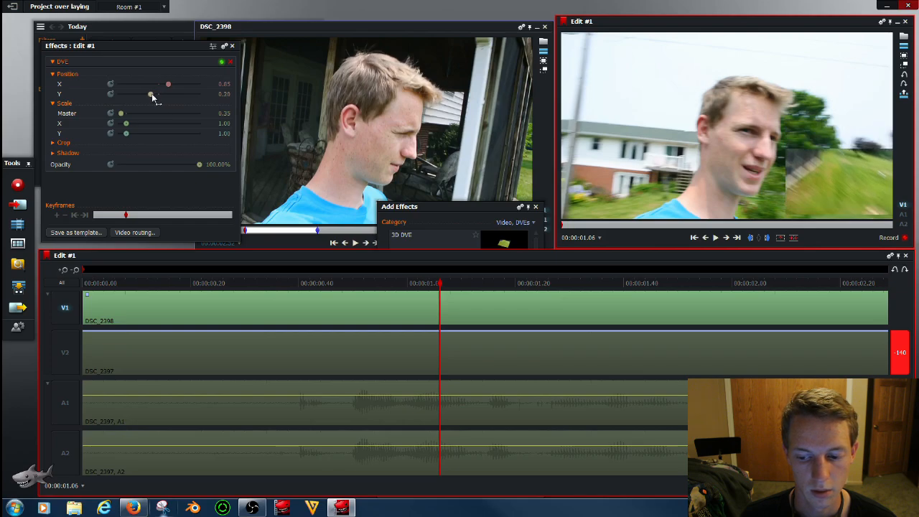
{"action": "left_click_drag", "start_coordinate": [151, 95], "coordinate": [150, 95]}
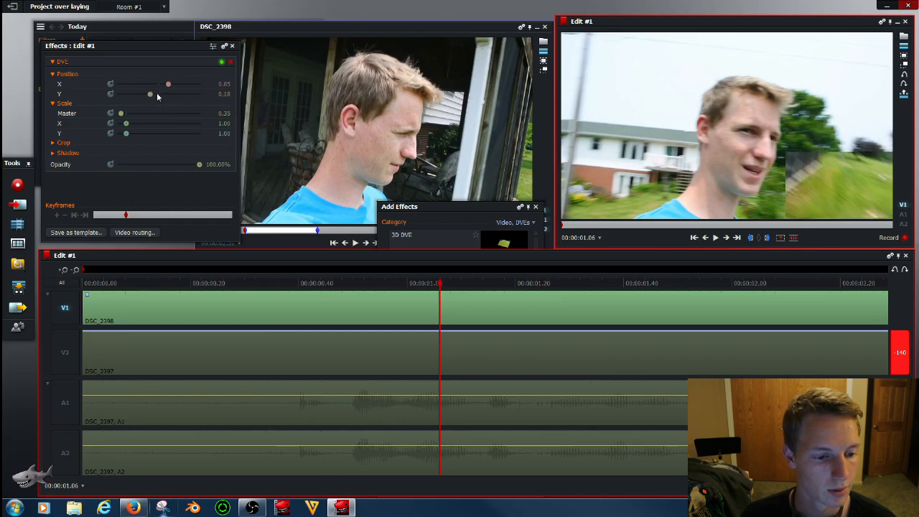
{"action": "left_click_drag", "start_coordinate": [168, 84], "coordinate": [166, 83]}
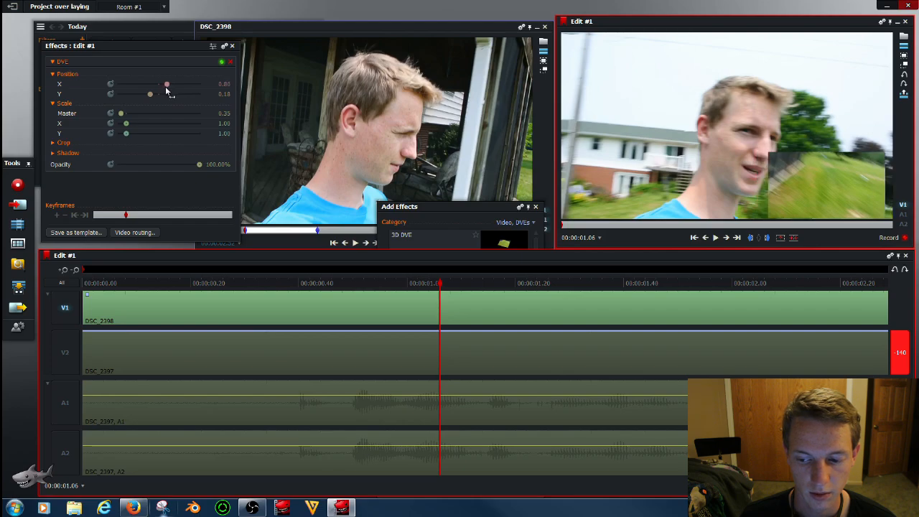
{"action": "left_click_drag", "start_coordinate": [167, 83], "coordinate": [169, 83]}
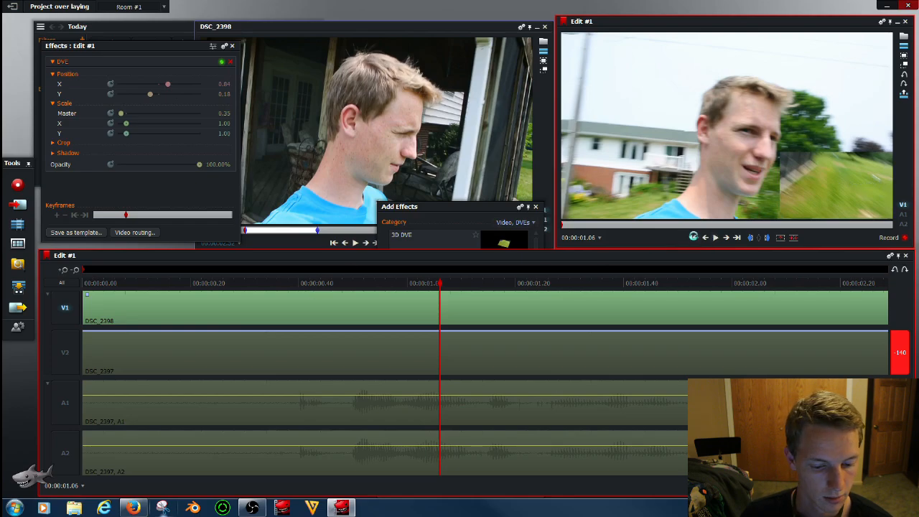
{"action": "left_click", "coordinate": [694, 237]}
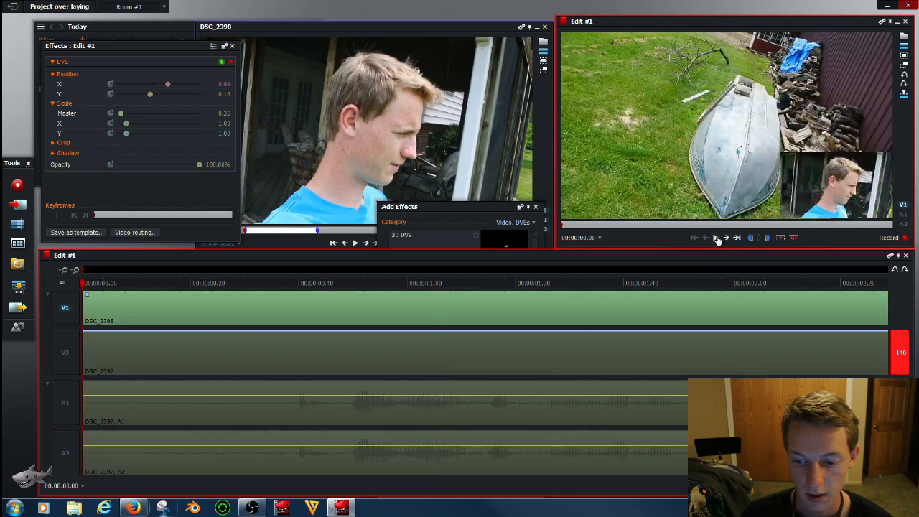
{"action": "left_click", "coordinate": [715, 239]}
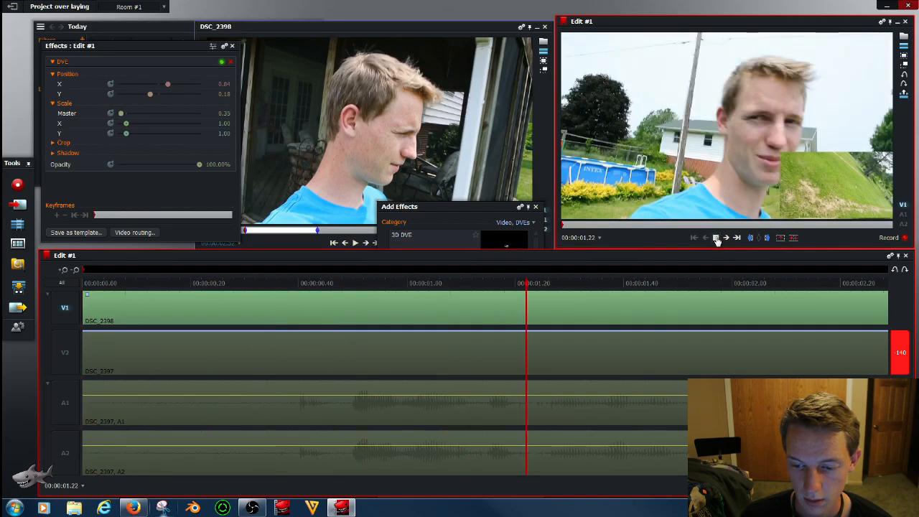